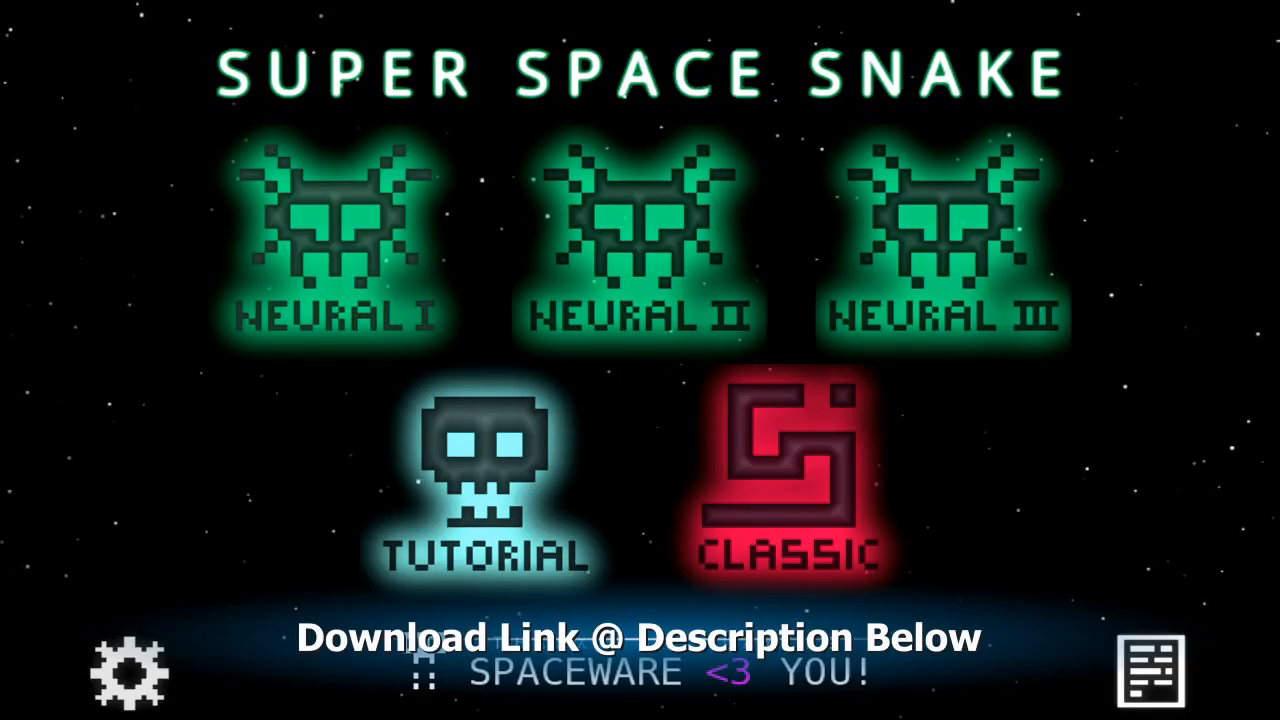
# - Tap the Tutorial skull on the main menu to launch the tutorial level
pyautogui.click(488, 470)
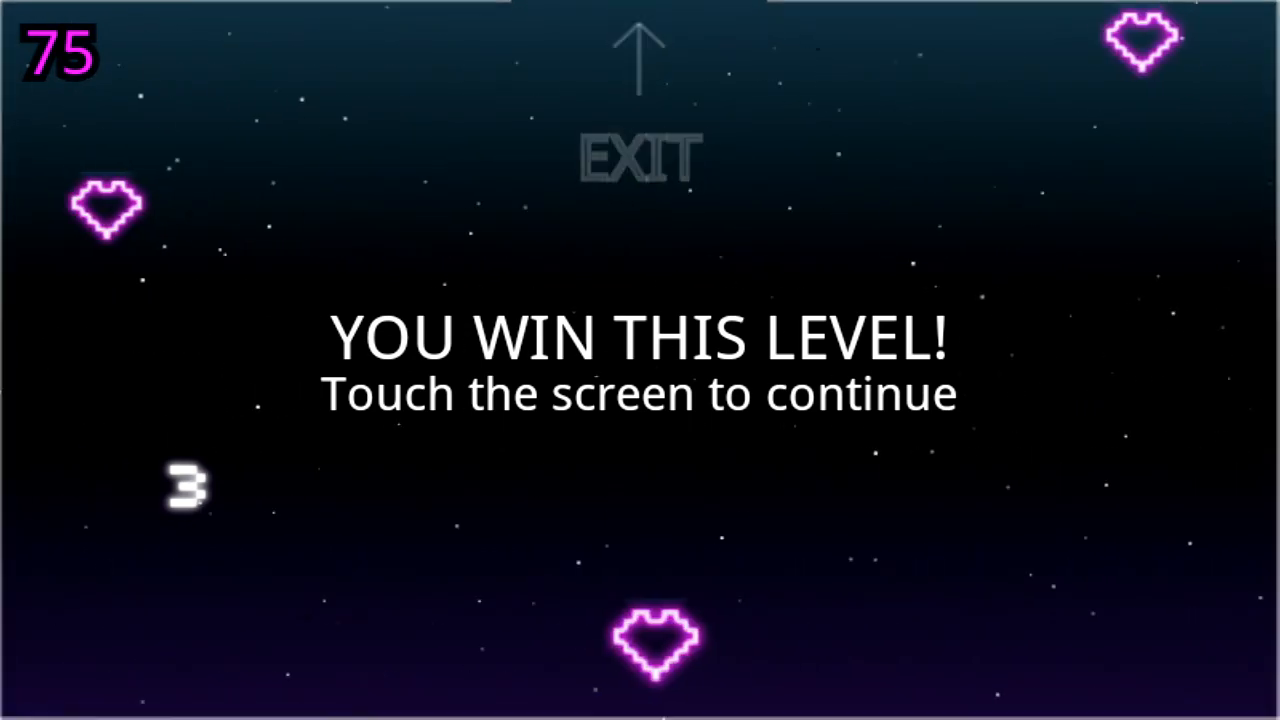
# - Dismiss the 'YOU WIN THIS LEVEL!' announcement after completing the tutorial
pyautogui.click(640, 390)
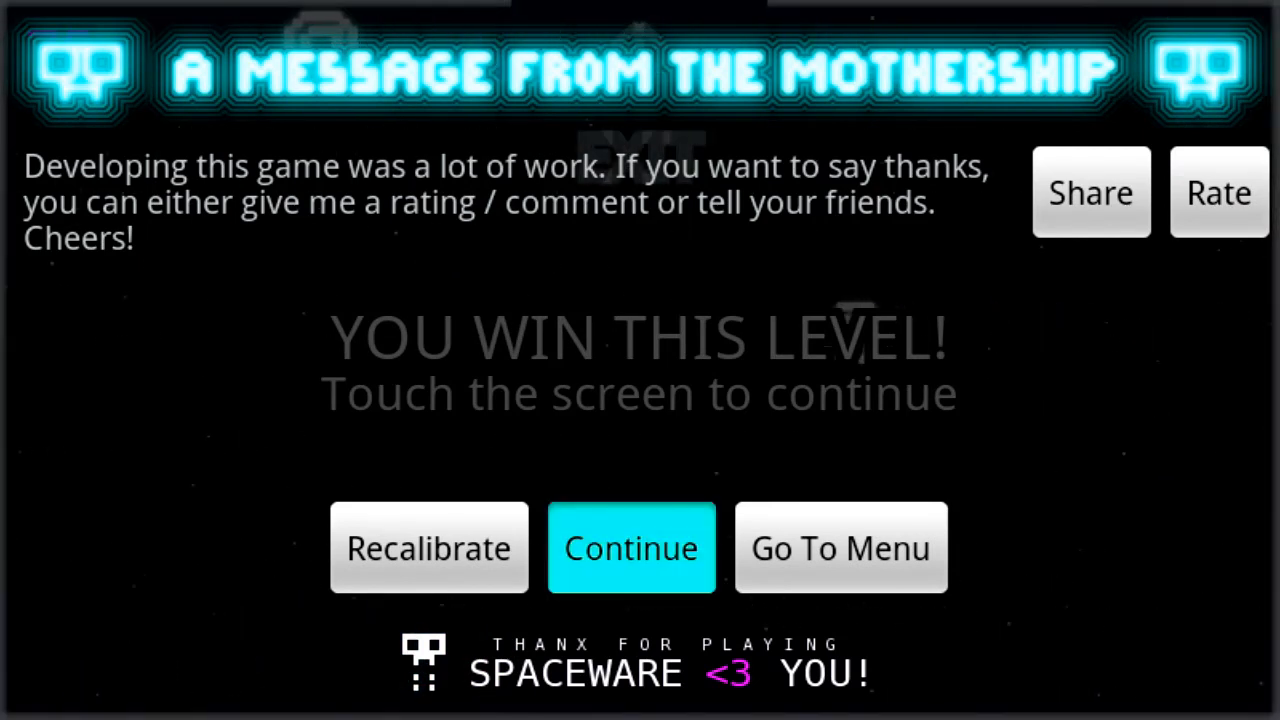
# - Press Continue on the Mothership rate-or-share message to begin the next stage
pyautogui.click(631, 547)
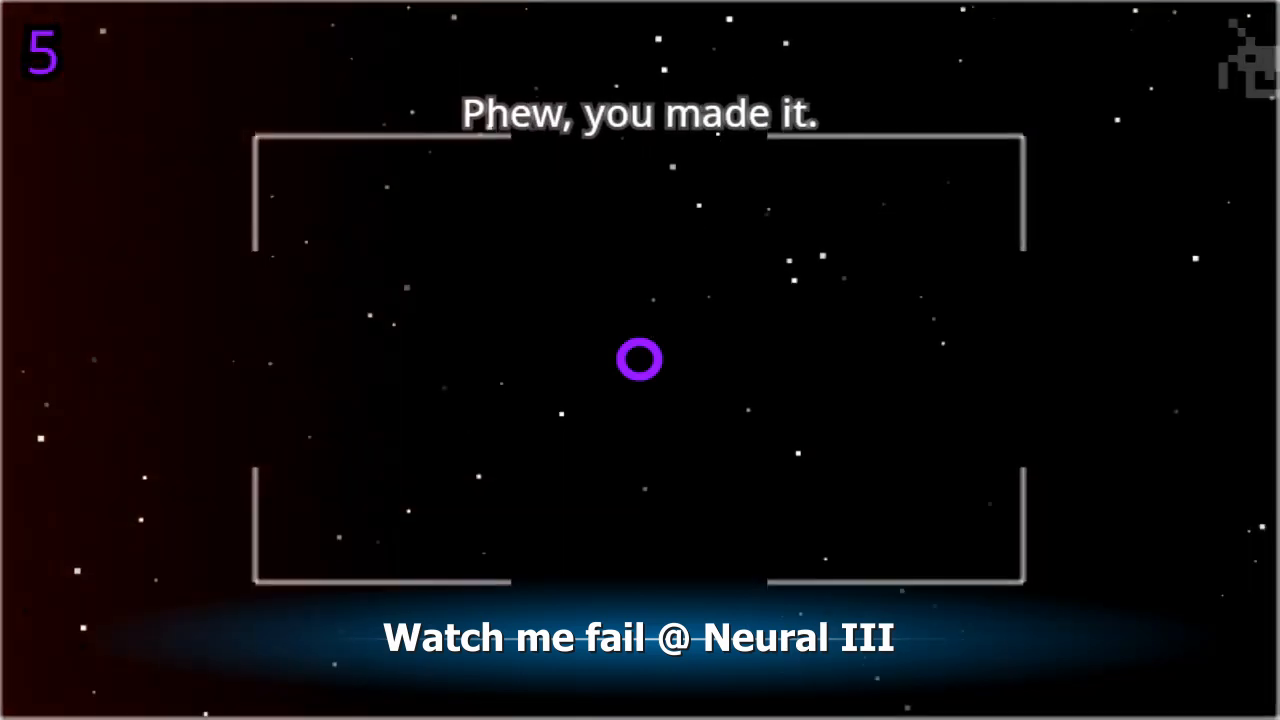